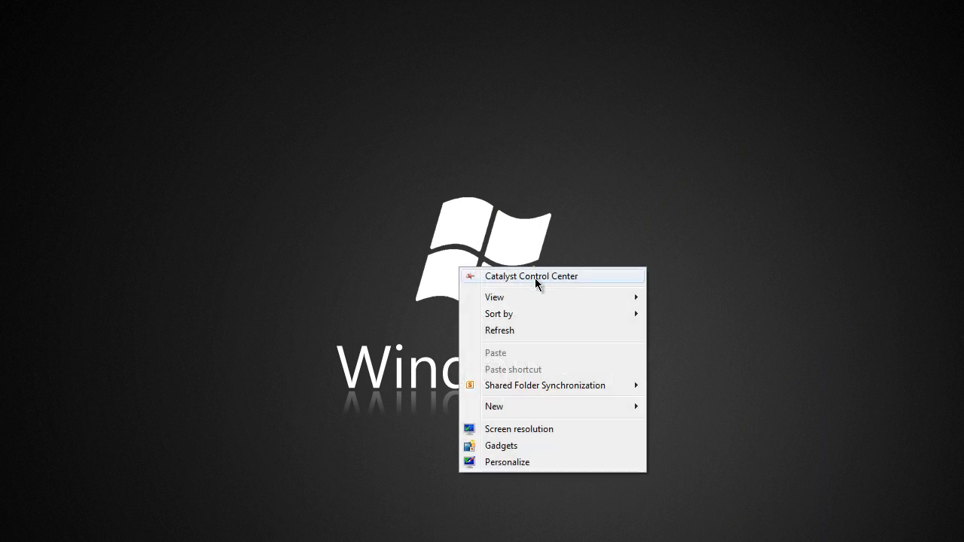
{"action": "mouse_move", "coordinate": [635, 283]}
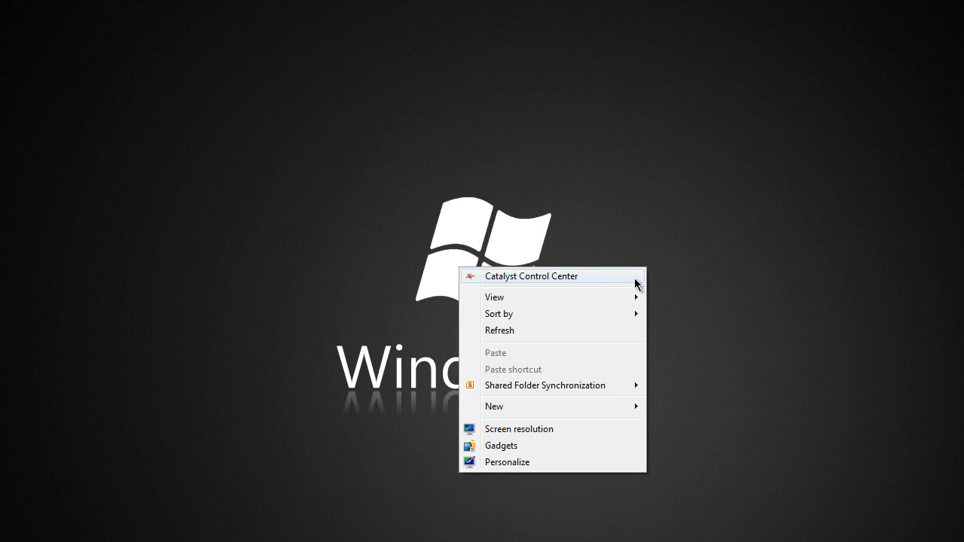
- Launch Catalyst Control Center from the desktop context menu to its start page
{"action": "left_click", "coordinate": [531, 276]}
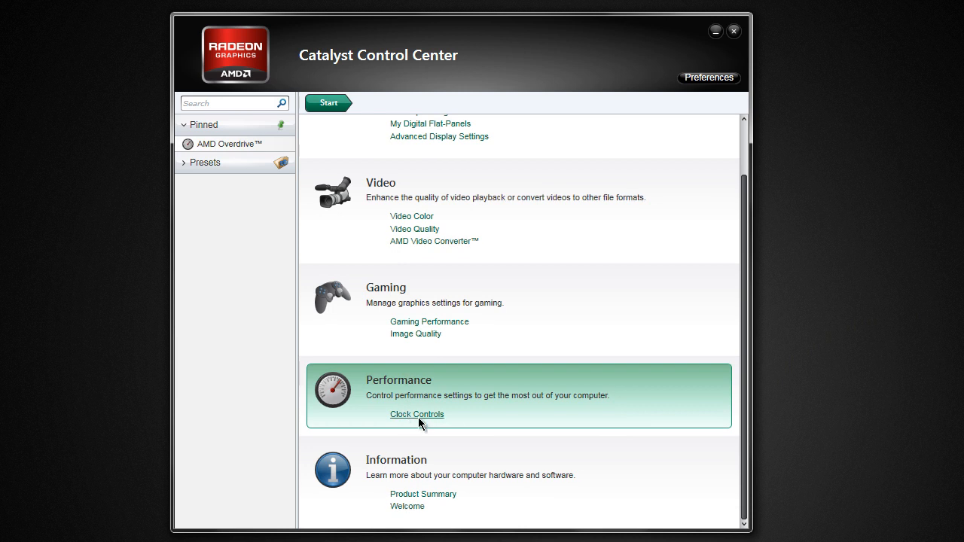
- Go through Performance Clock Controls to the AMD Overdrive page
{"action": "left_click", "coordinate": [416, 414]}
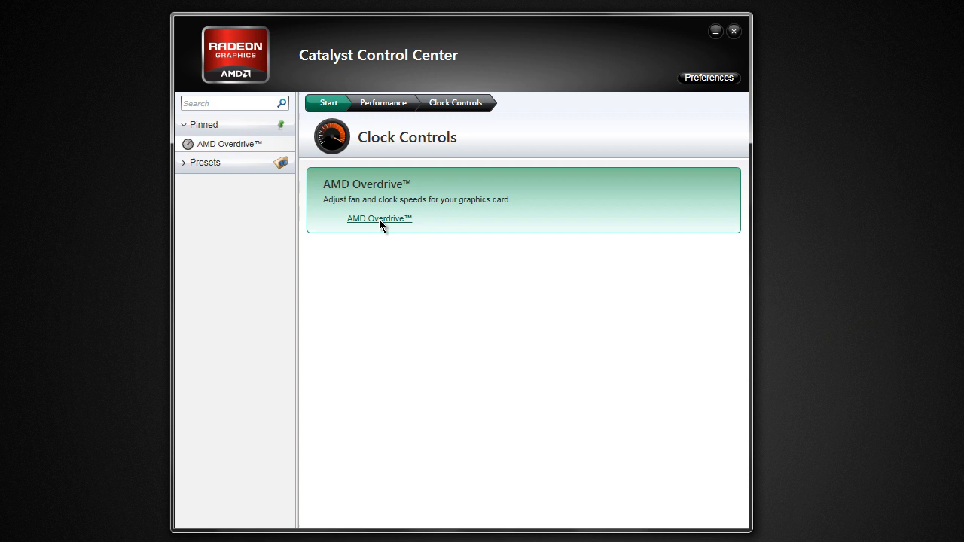
{"action": "left_click", "coordinate": [379, 218]}
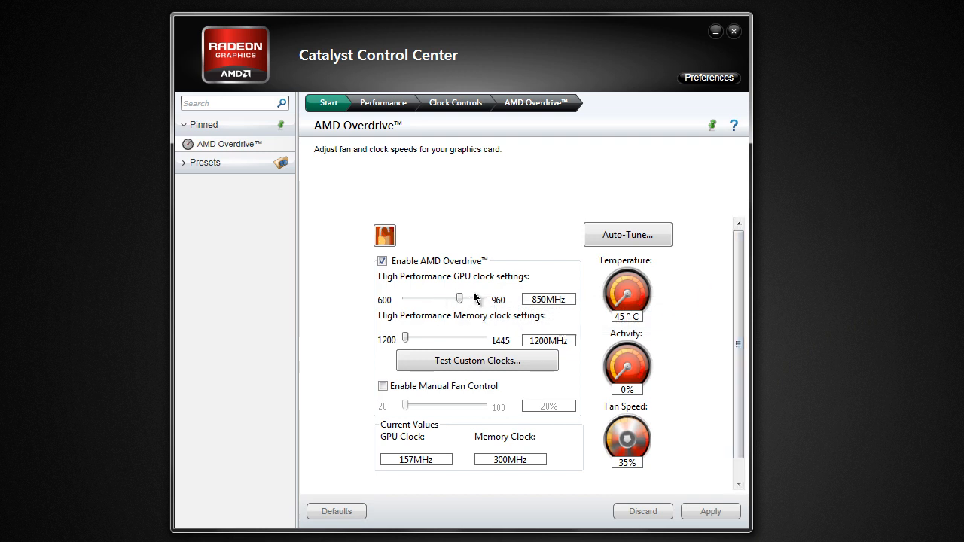
{"action": "mouse_move", "coordinate": [506, 292]}
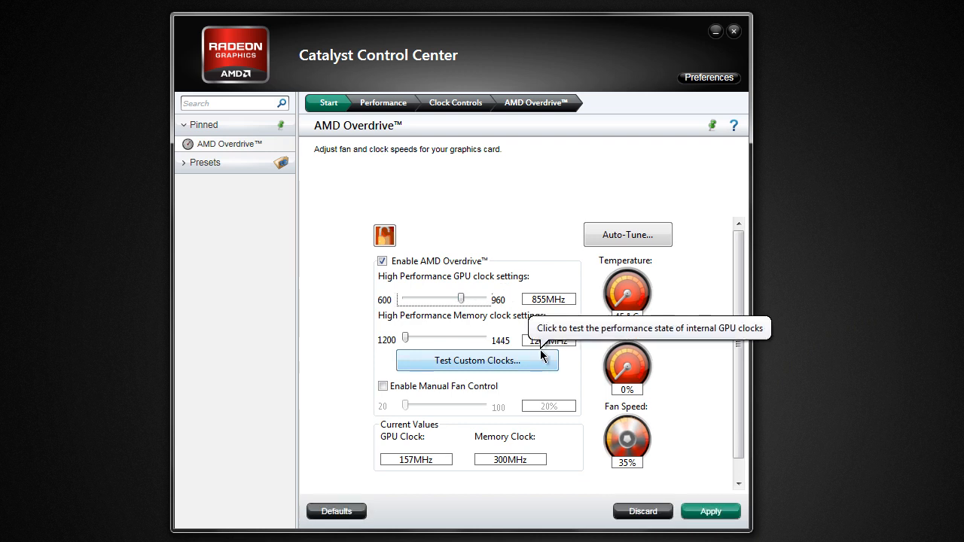
- Raise the GPU clock to 875MHz and the memory clock to 1250MHz with the sliders
{"action": "left_click_drag", "start_coordinate": [461, 298], "coordinate": [464, 298]}
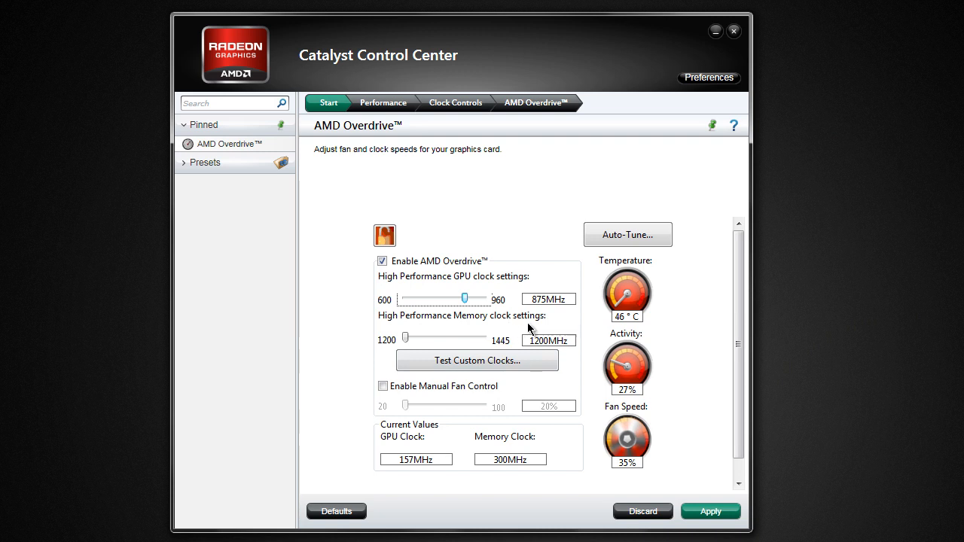
{"action": "mouse_move", "coordinate": [503, 310]}
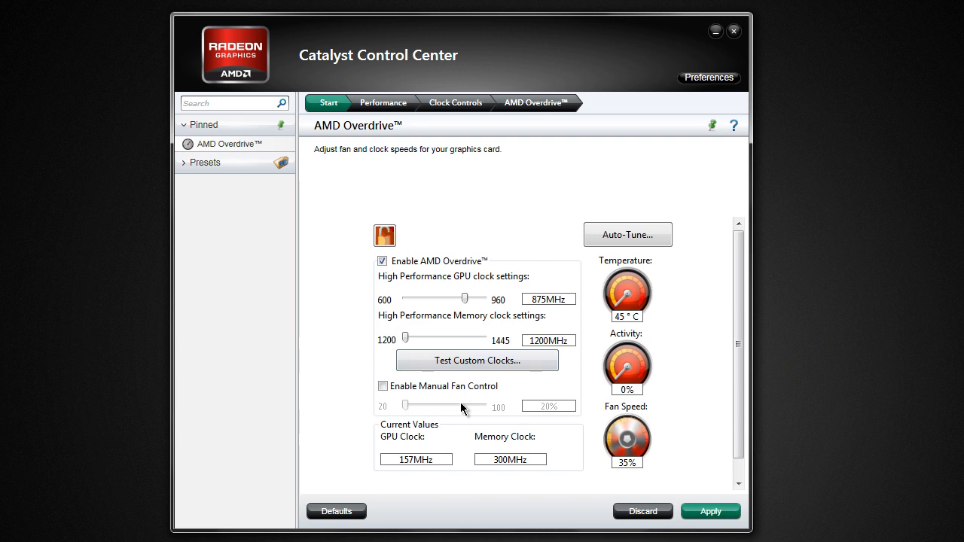
{"action": "left_click_drag", "start_coordinate": [405, 337], "coordinate": [418, 337]}
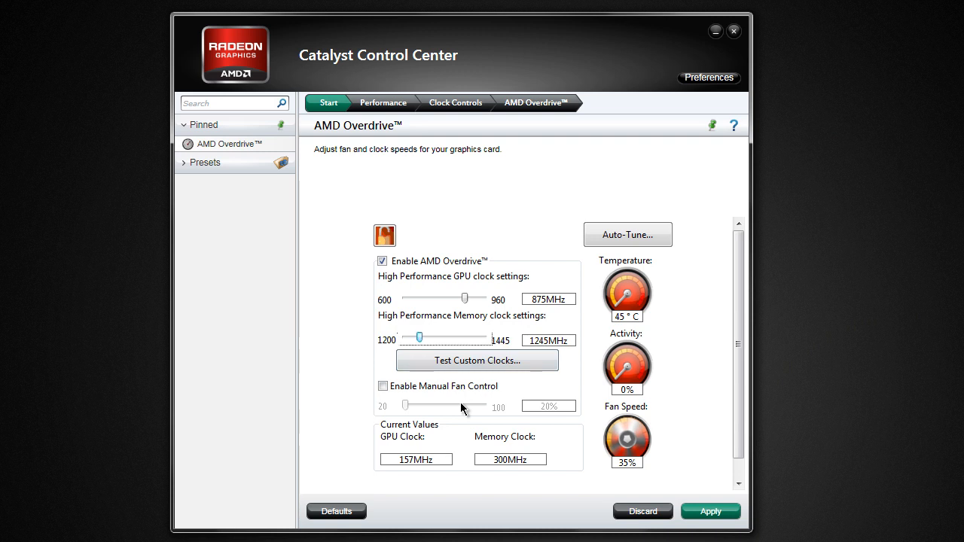
{"action": "left_click_drag", "start_coordinate": [419, 337], "coordinate": [422, 337]}
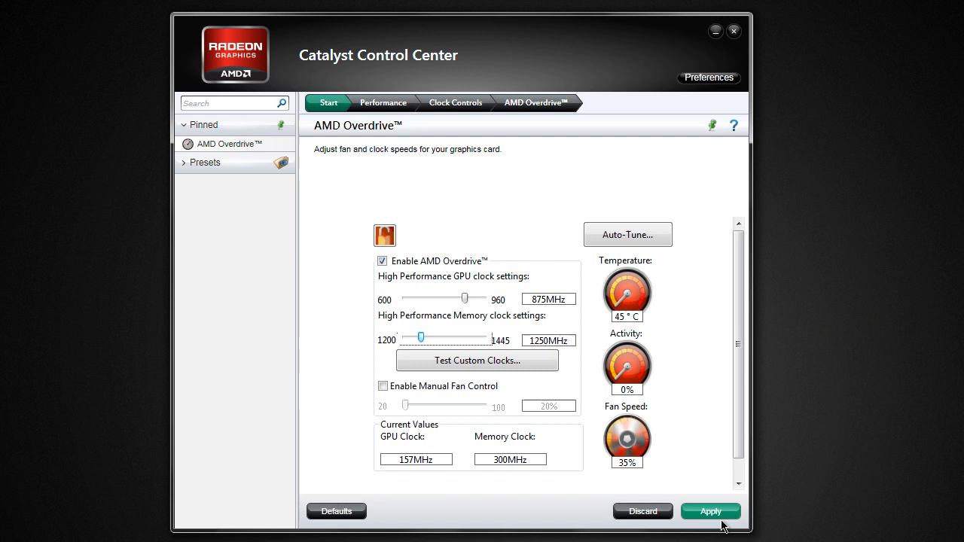
{"action": "mouse_move", "coordinate": [692, 512]}
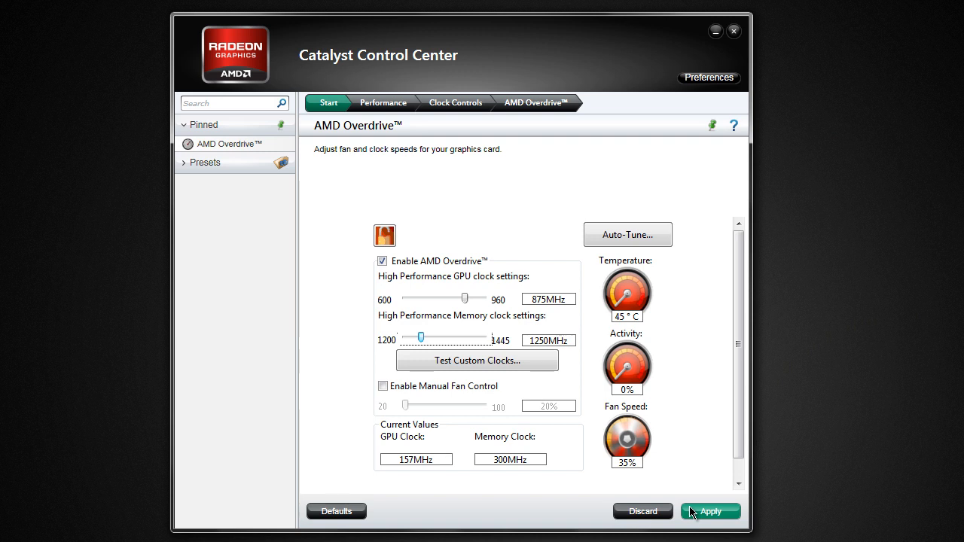
{"action": "mouse_move", "coordinate": [479, 301]}
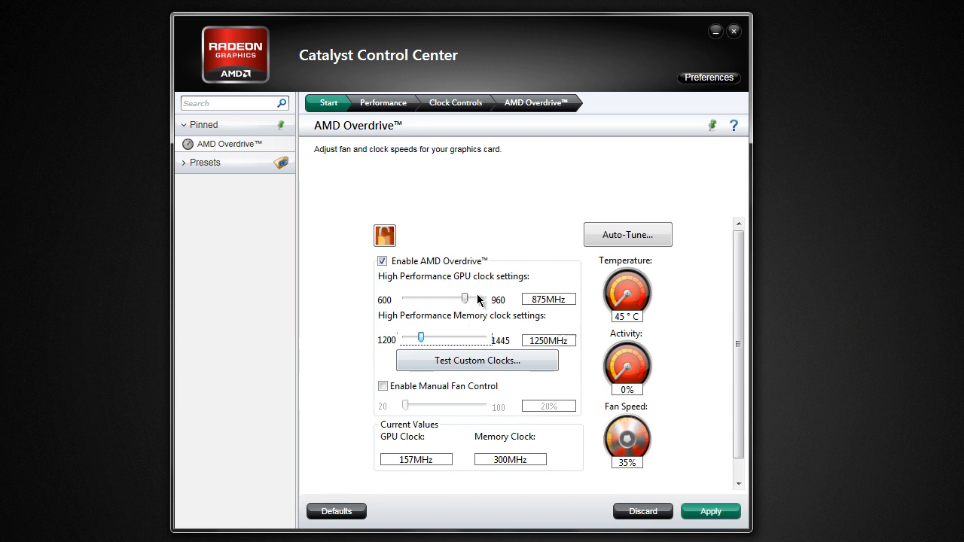
{"action": "mouse_move", "coordinate": [524, 286]}
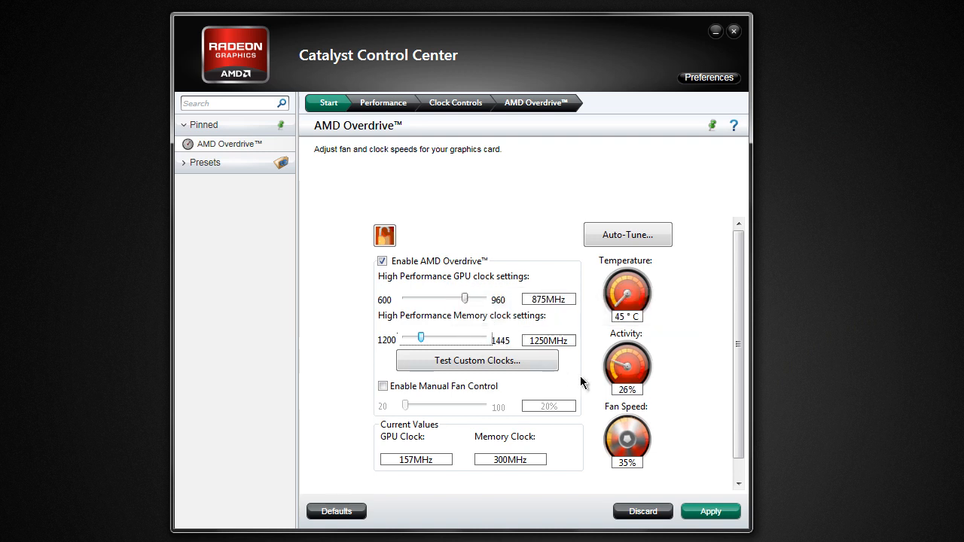
{"action": "mouse_move", "coordinate": [710, 512]}
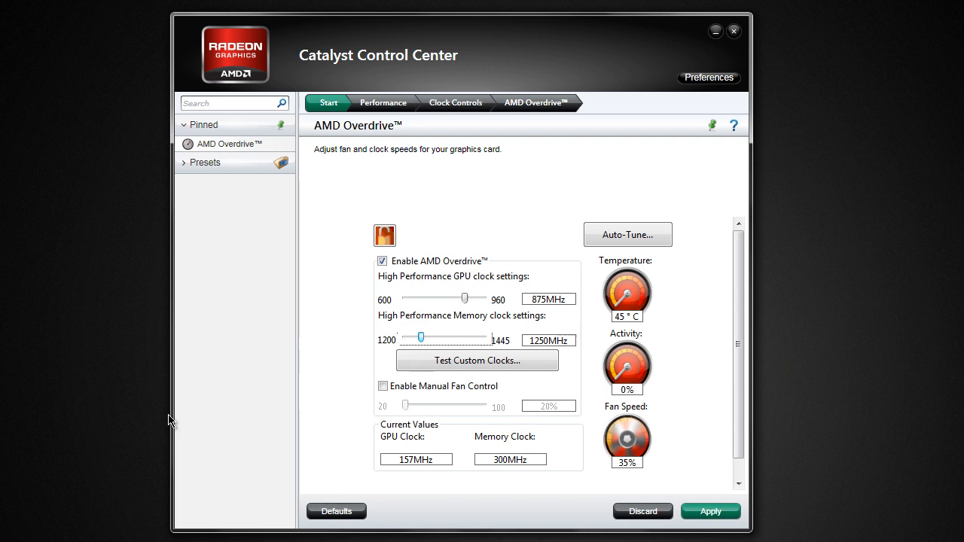
{"action": "mouse_move", "coordinate": [383, 385]}
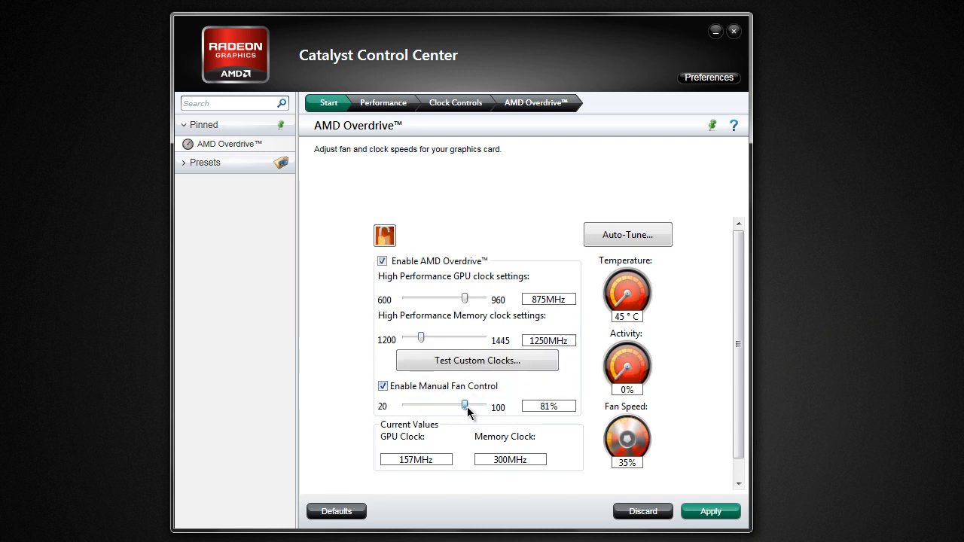
{"action": "left_click_drag", "start_coordinate": [464, 406], "coordinate": [405, 406]}
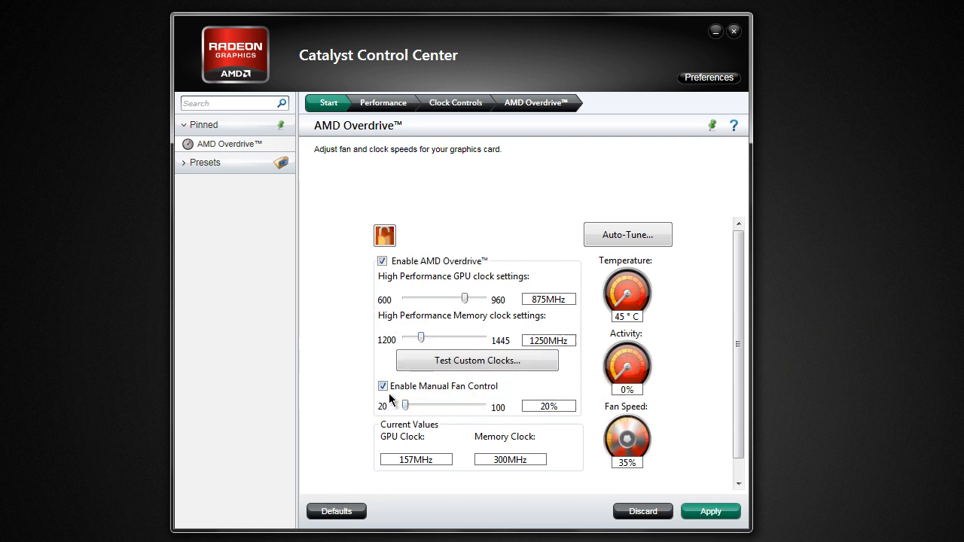
{"action": "left_click", "coordinate": [382, 386]}
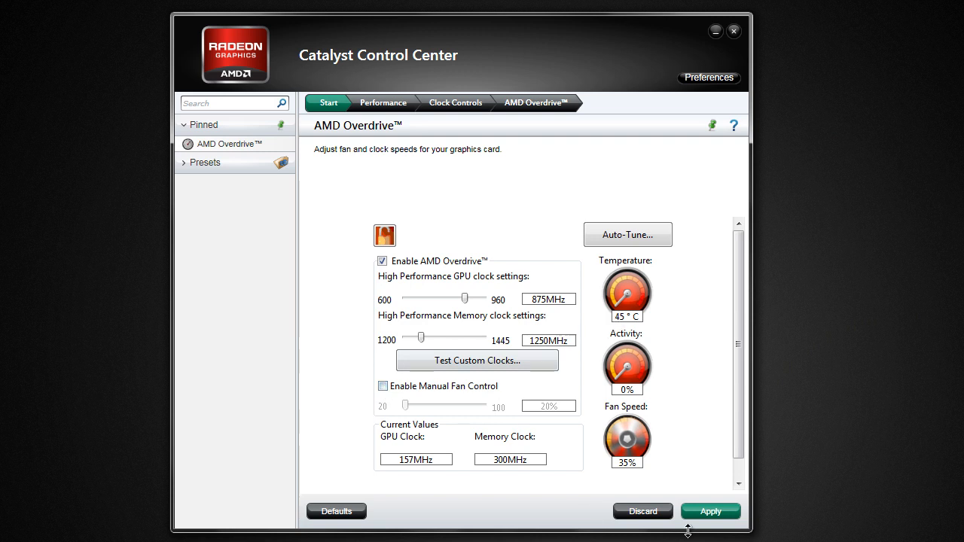
{"action": "mouse_move", "coordinate": [641, 318]}
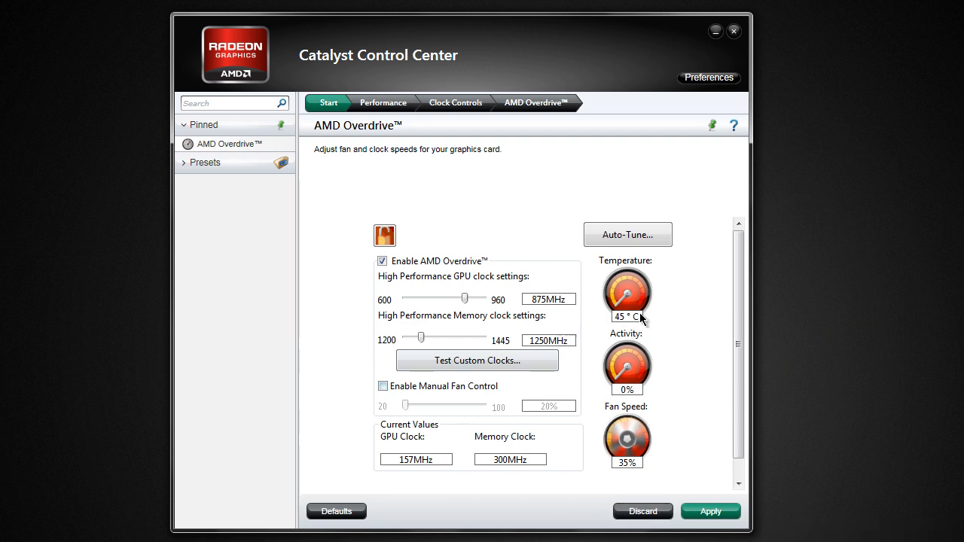
{"action": "mouse_move", "coordinate": [654, 401]}
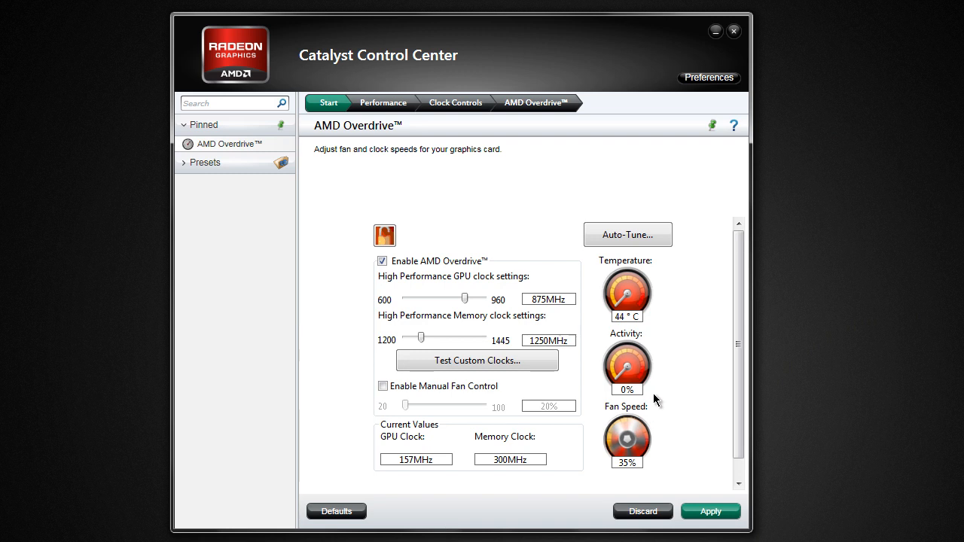
{"action": "mouse_move", "coordinate": [672, 436]}
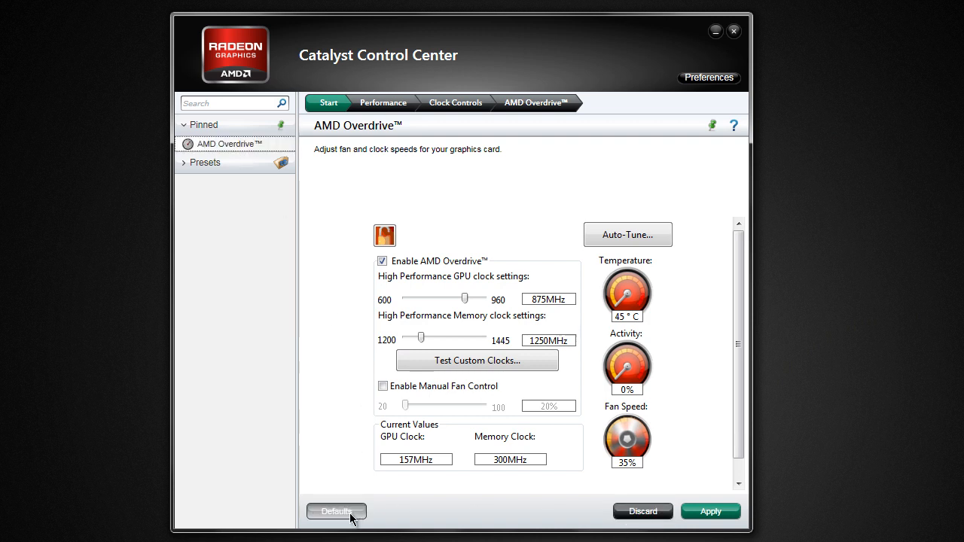
- Restore defaults, returning GPU clock to 850MHz and memory clock to 1200MHz
{"action": "left_click", "coordinate": [336, 511]}
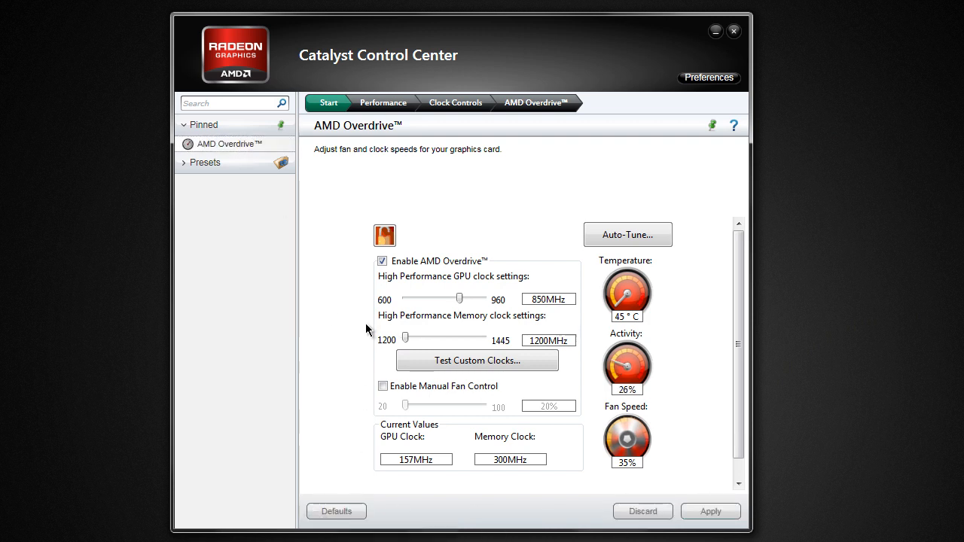